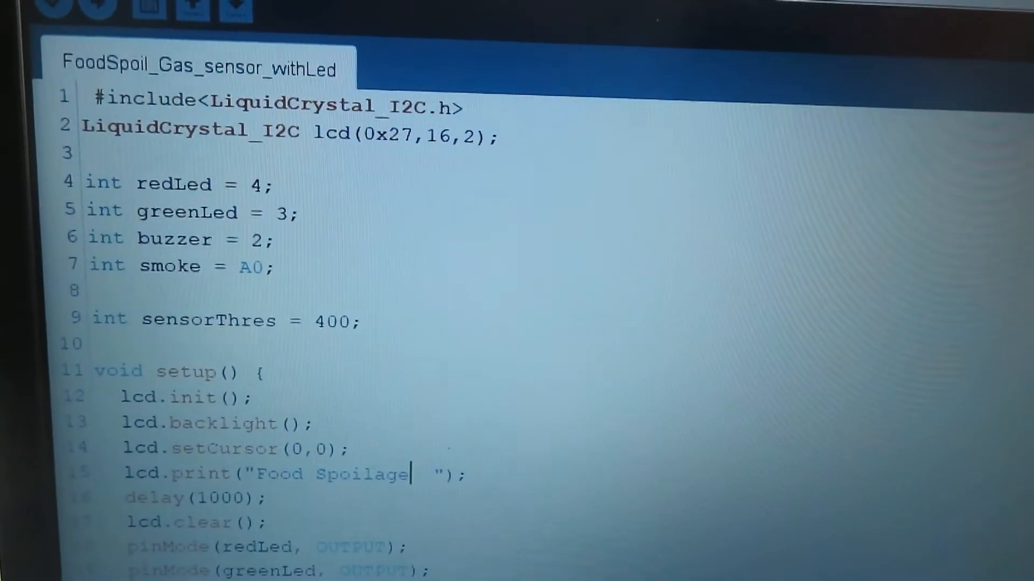
pyautogui.scroll(-3)
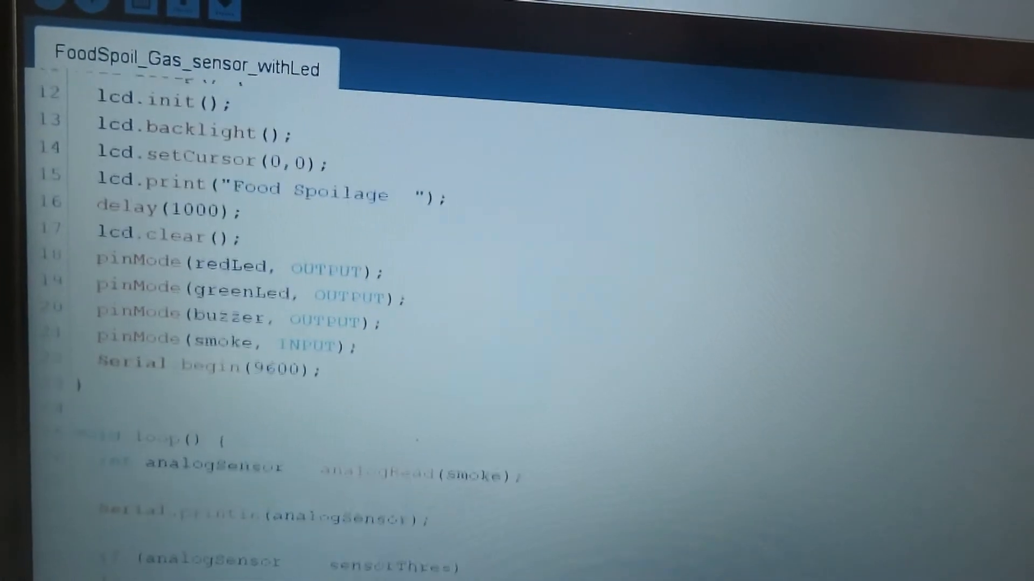
pyautogui.scroll(-3)
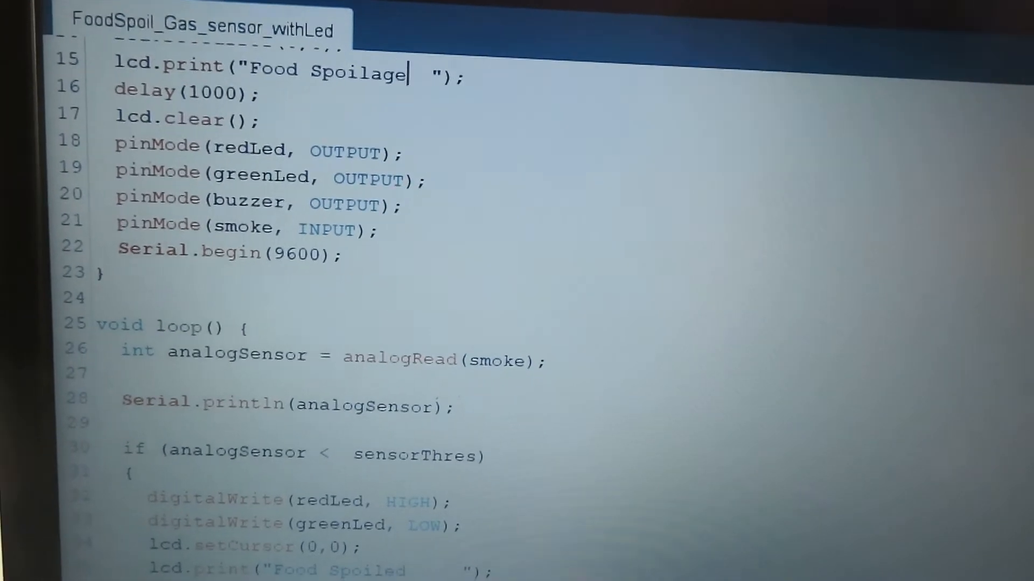
pyautogui.scroll(-3)
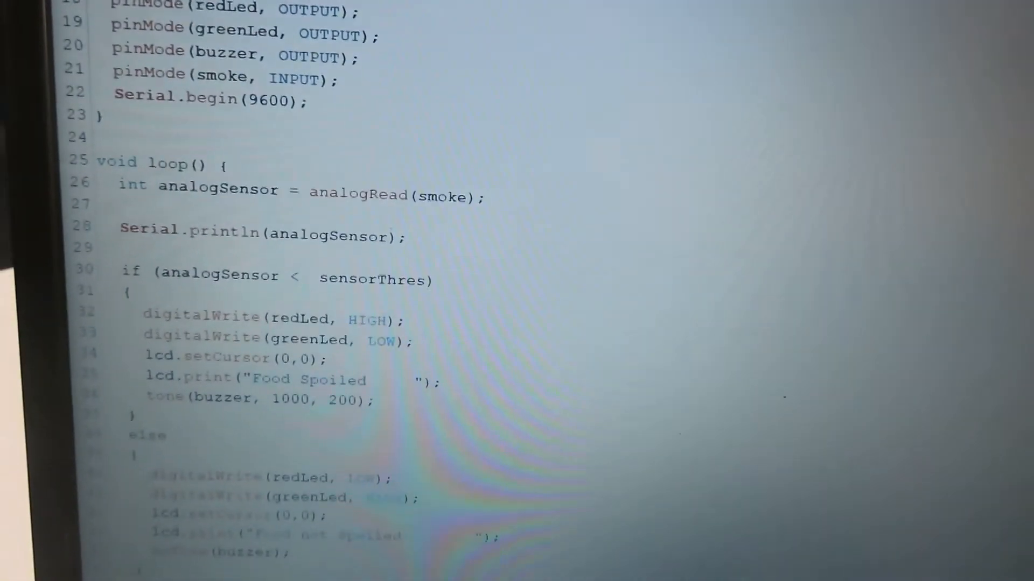
pyautogui.scroll(-3)
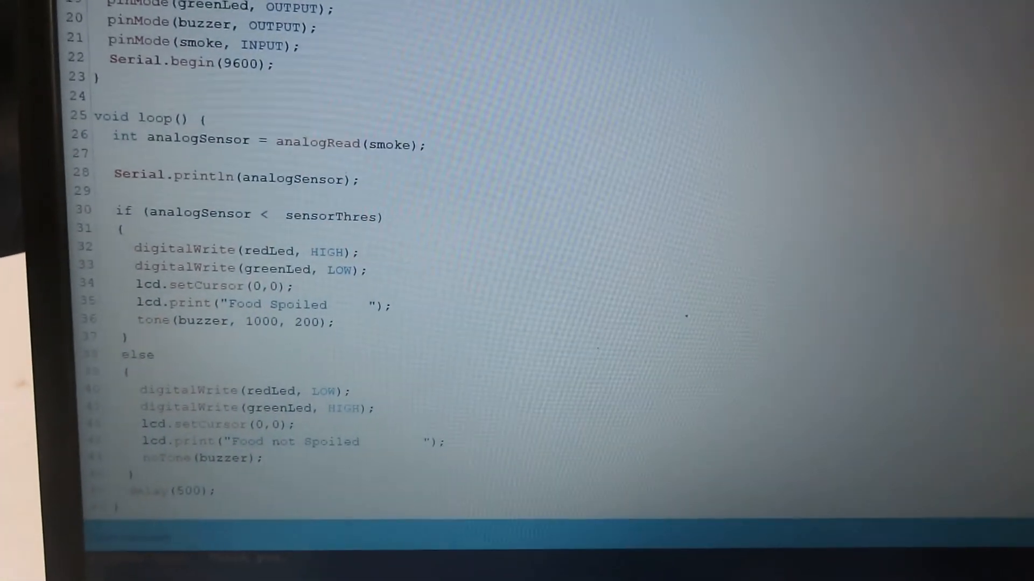